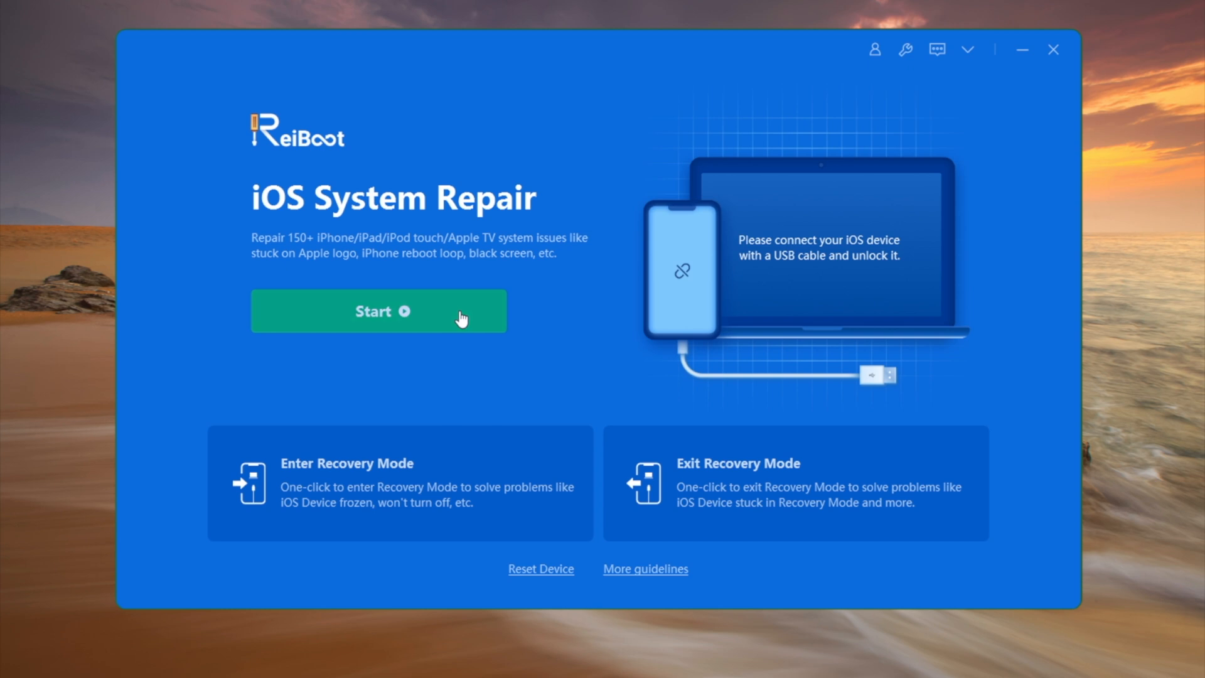
Start iOS System Repair and choose Standard Repair, which keeps the device's data.
left_click(377, 311)
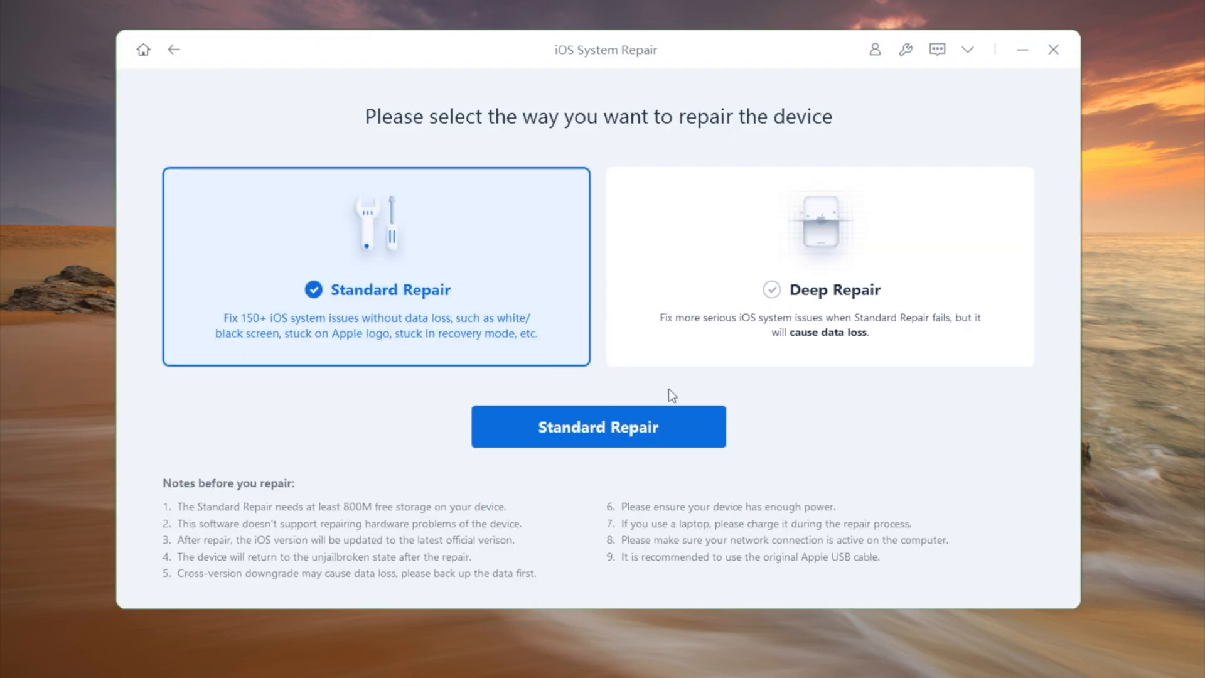
left_click(598, 427)
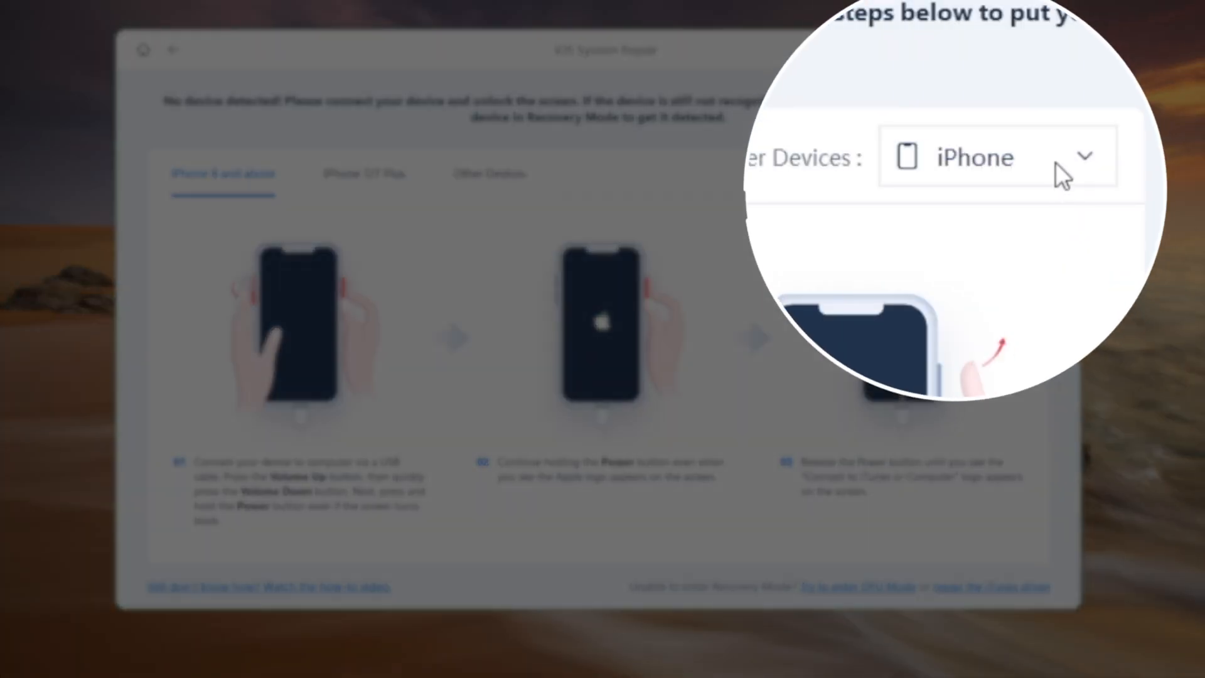
Switch the Recovery Mode instructions to iPad and review both the Home button and Face ID steps.
left_click(995, 157)
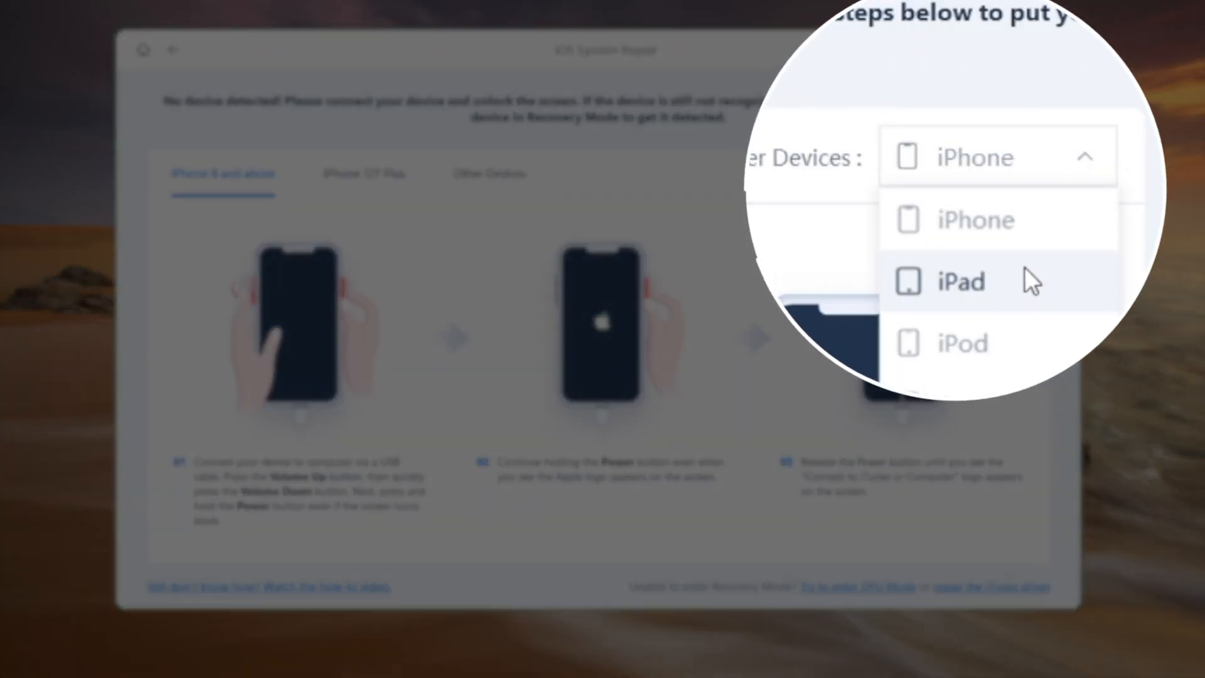
left_click(960, 281)
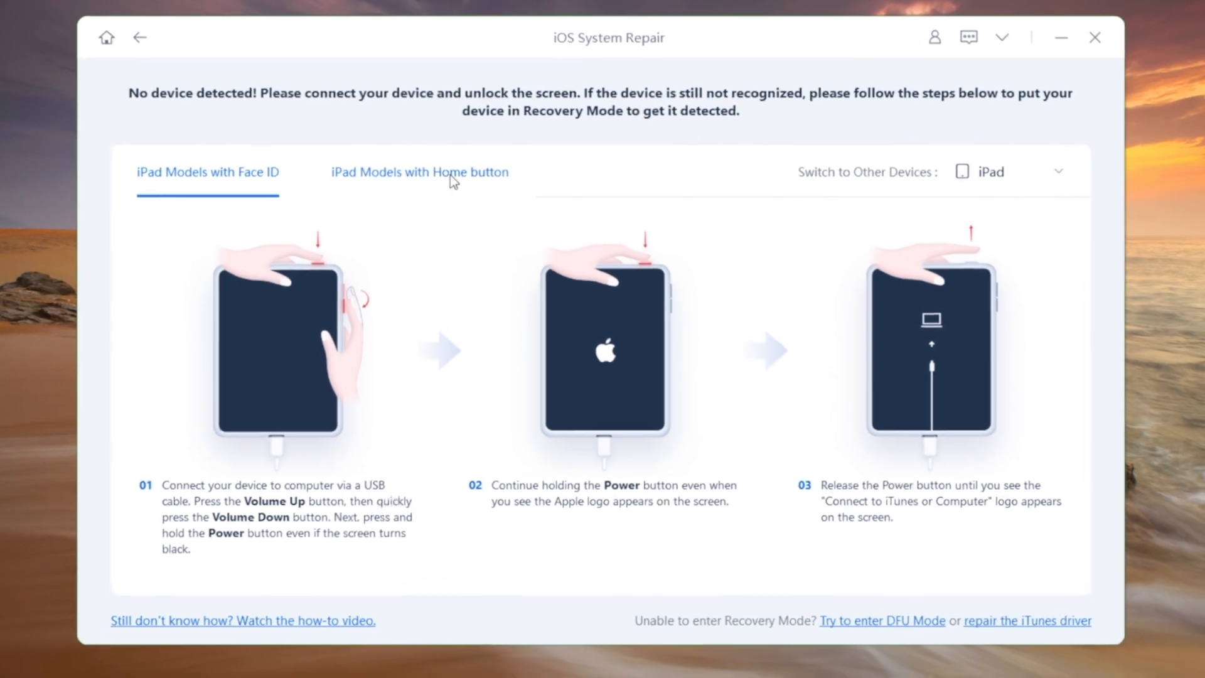
left_click(419, 172)
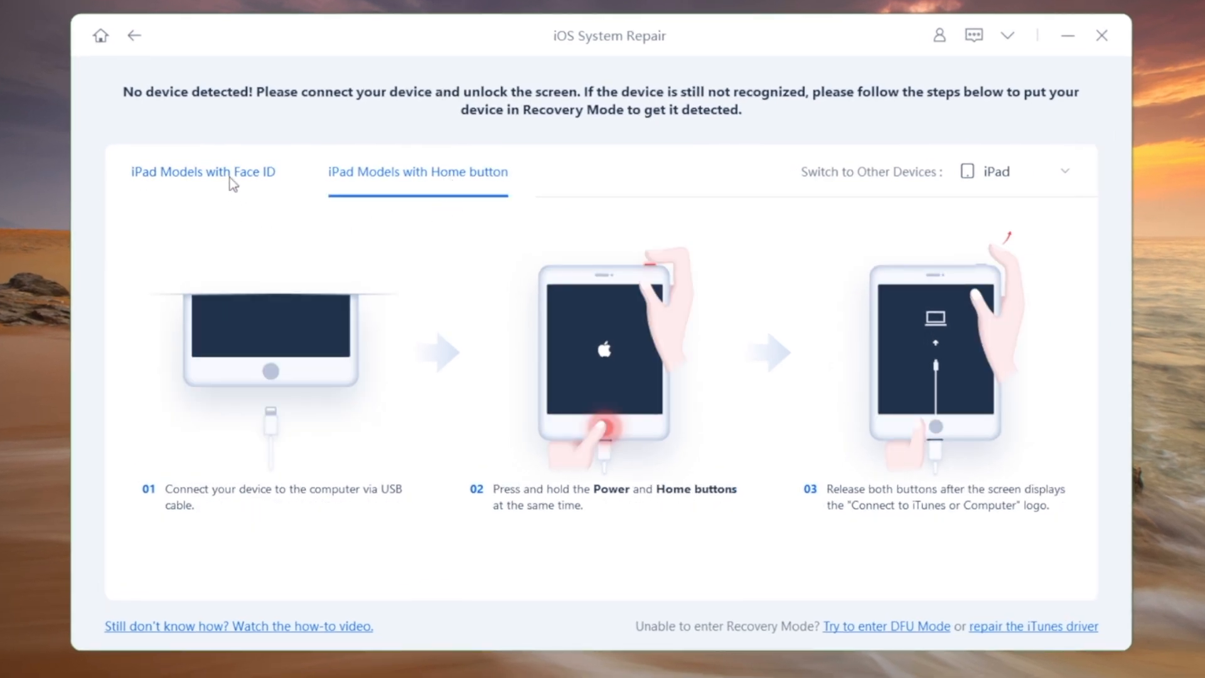
left_click(203, 172)
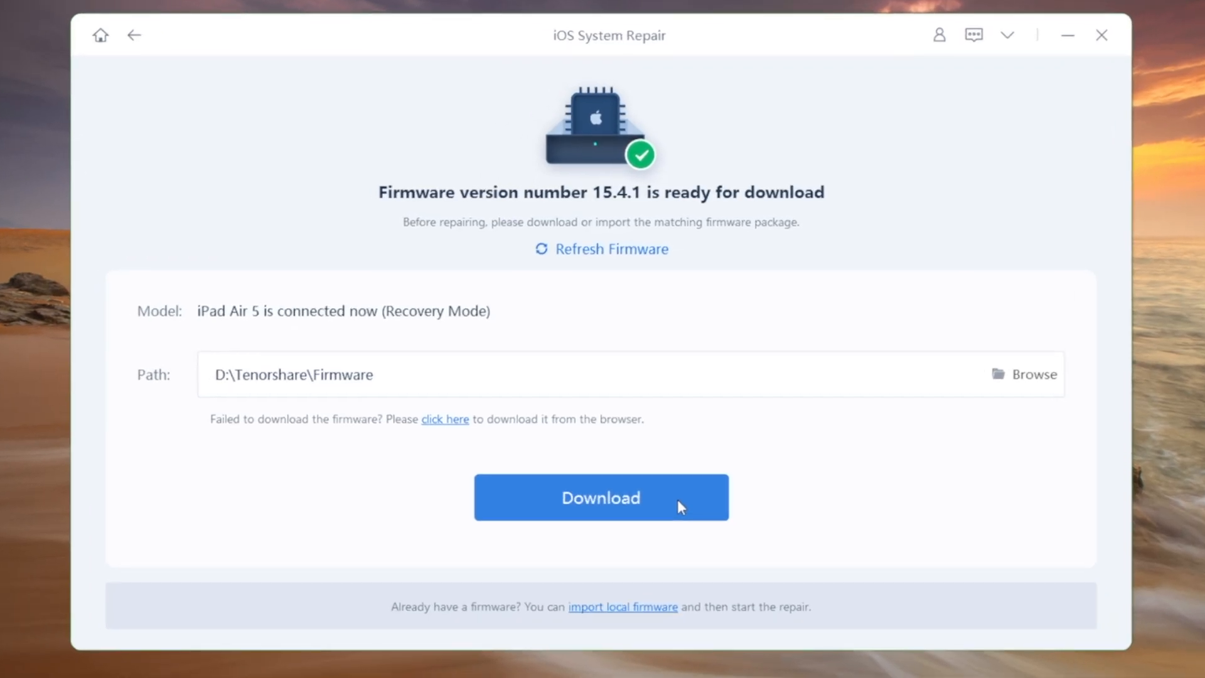
Download the 15.4.1 firmware package for the iPad Air 5 and start the Standard Repair.
left_click(602, 497)
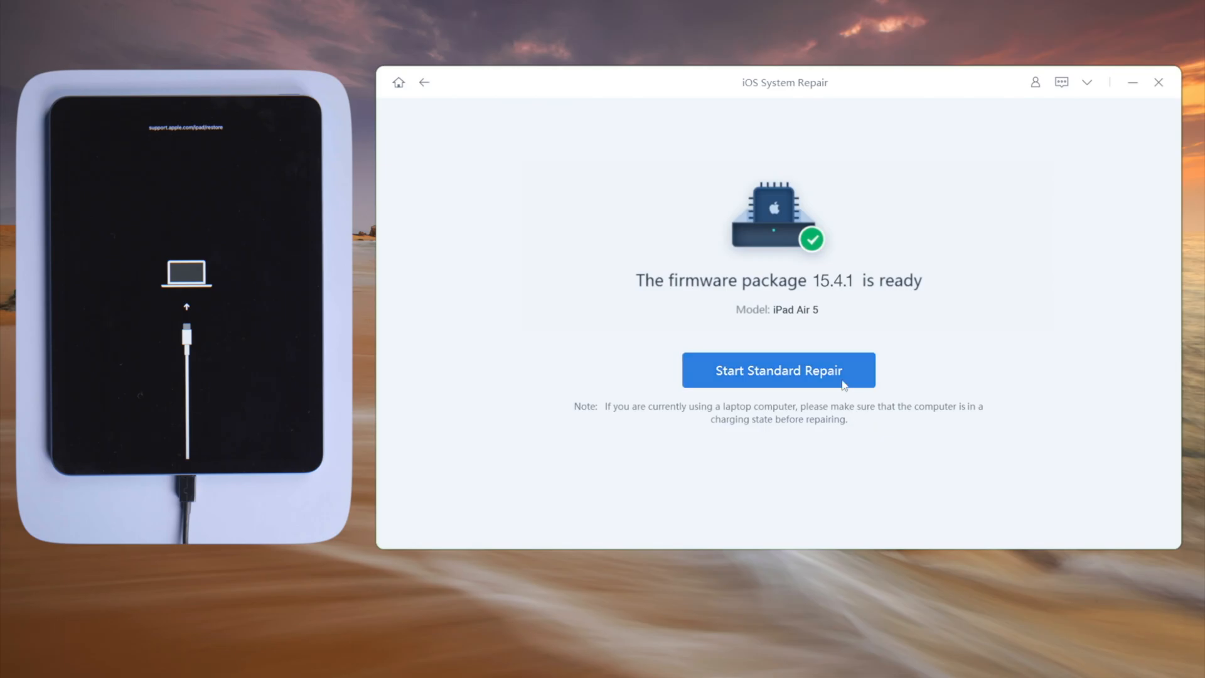
left_click(778, 369)
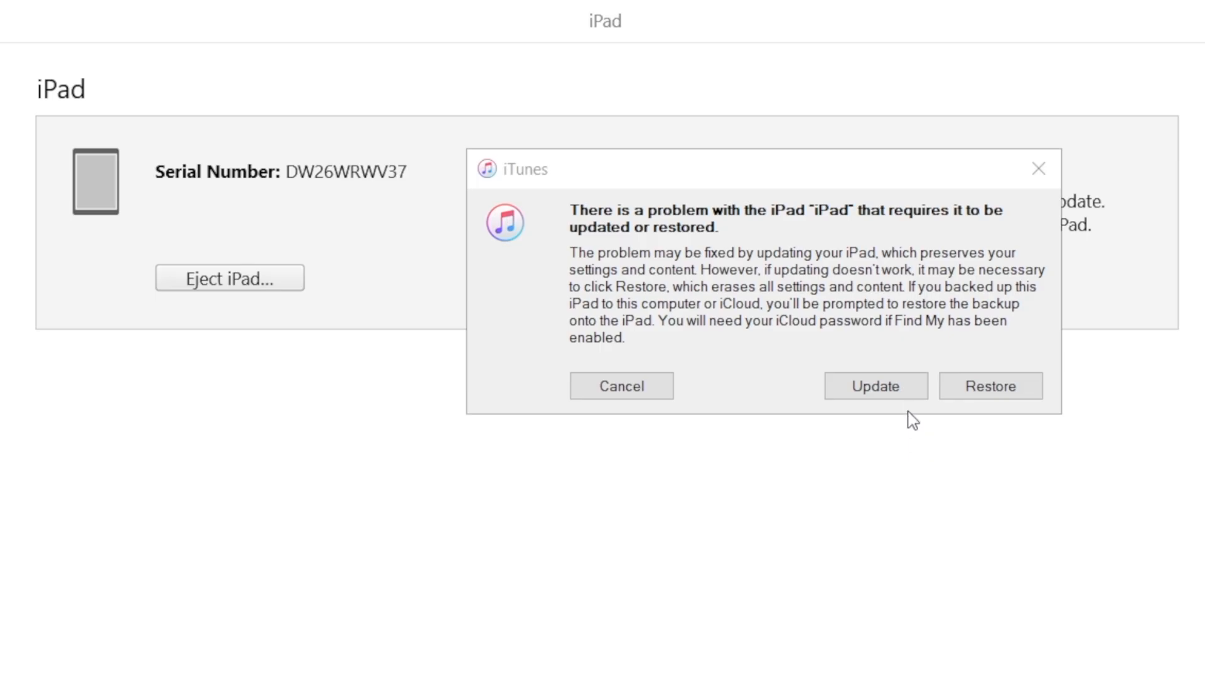
Choose Update rather than Restore in iTunes and confirm updating to iPadOS 15.4.1.
left_click(876, 386)
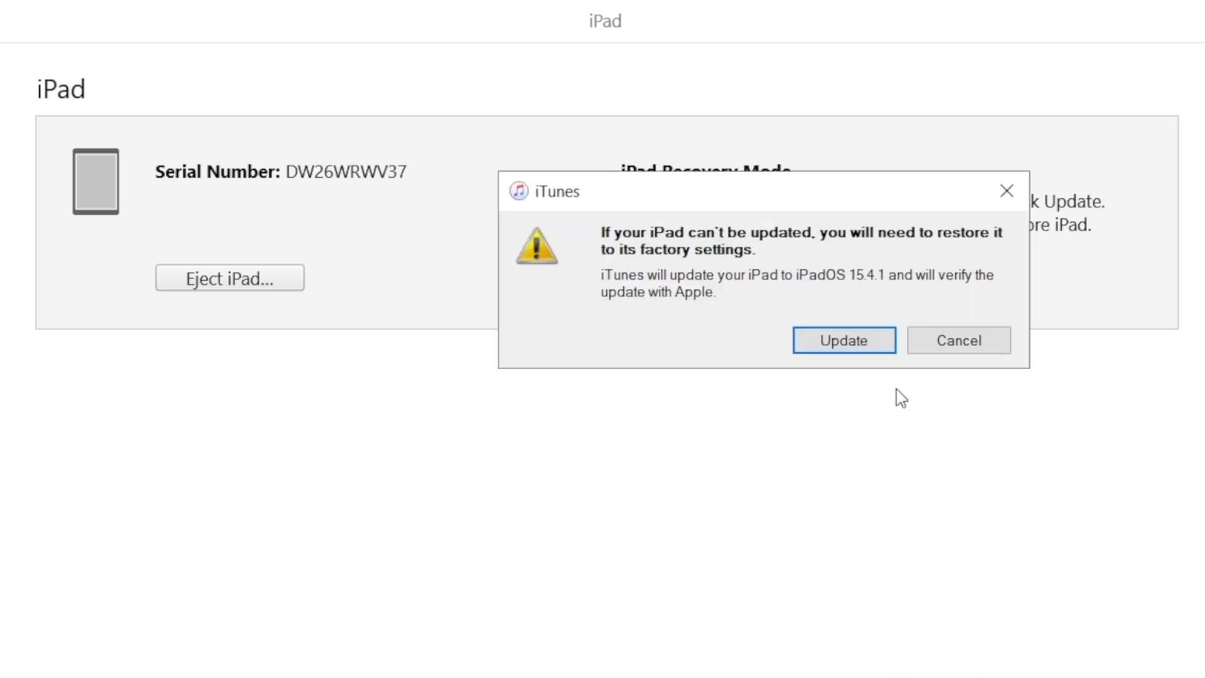
left_click(957, 340)
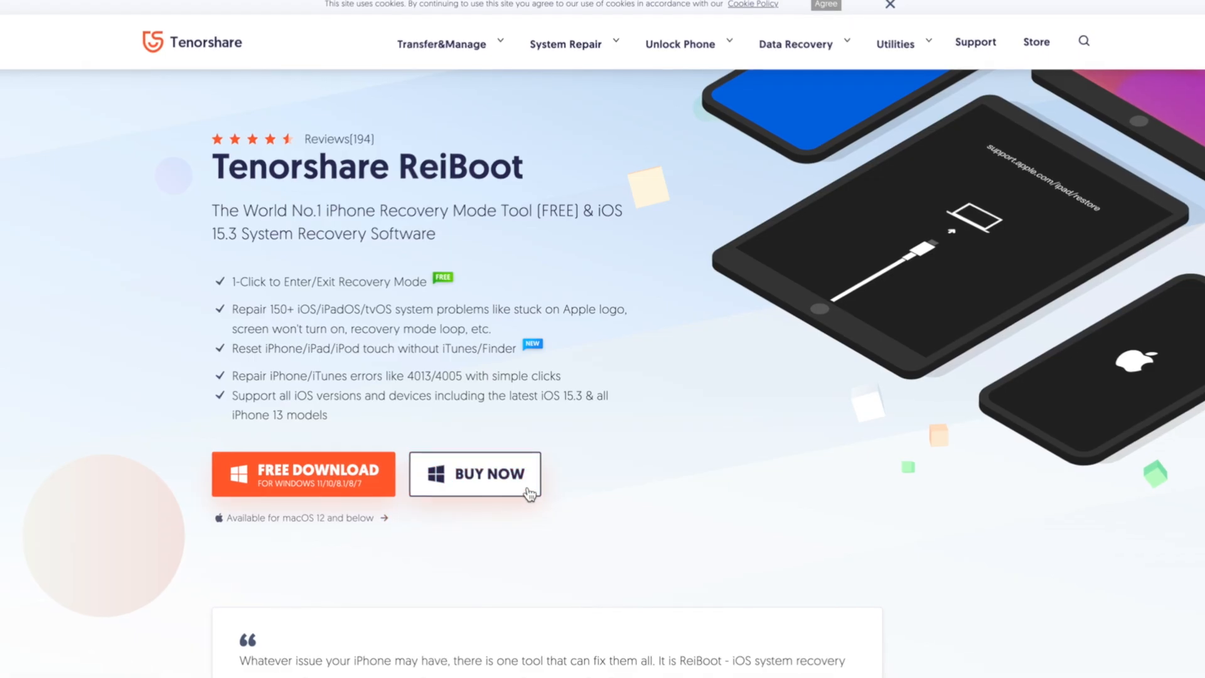
Go to Buy Now and scroll to the 1 Month, 1 Year and Lifetime license prices.
left_click(475, 474)
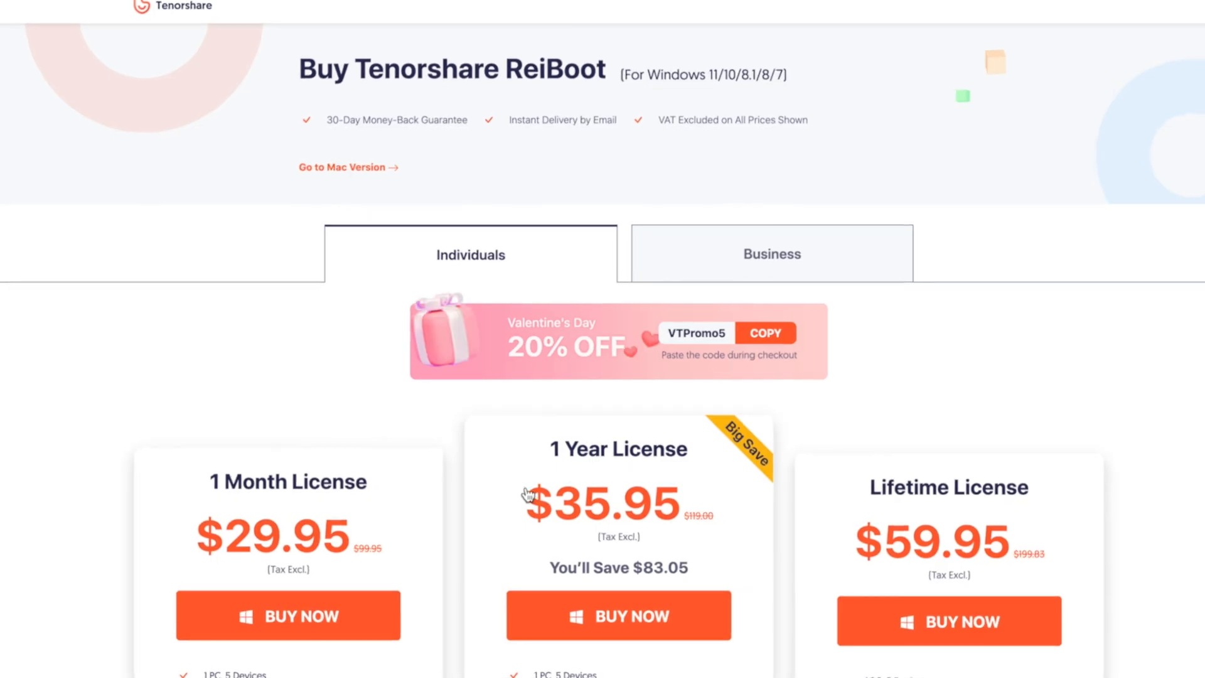
scroll("down", 3)
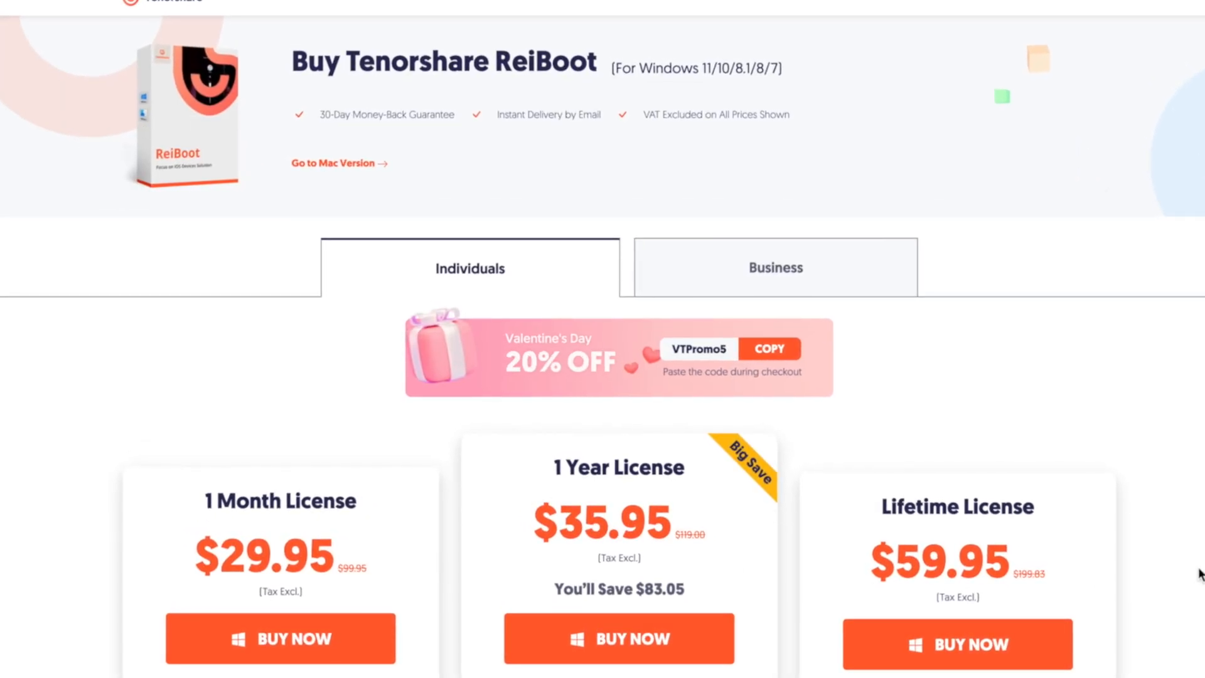